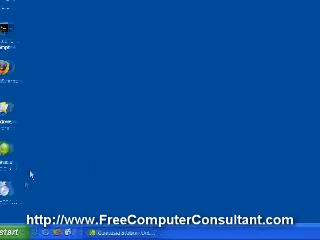
Launch CCleaner from its desktop shortcut so the Cleaner window appears.
left_click(18, 230)
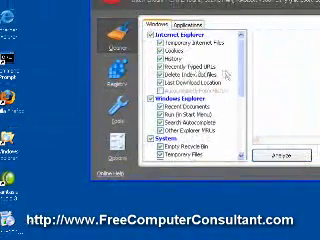
Review the Applications cleanup list and start analyzing for removable temporary files.
scroll("down", 3)
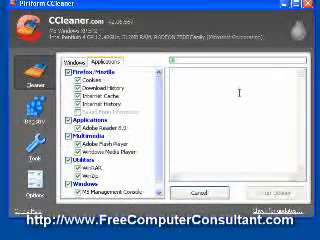
left_click(290, 198)
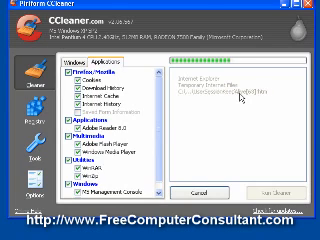
Run the cleaner to delete the temporary files found by the analysis.
left_click(284, 196)
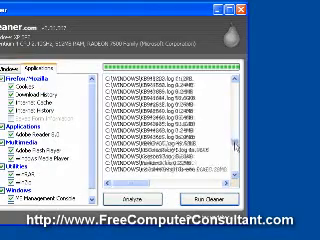
Review the log of deleted files in the results pane.
scroll("down", 3)
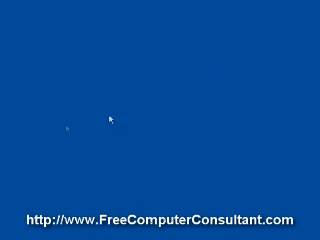
mouse_move(88, 122)
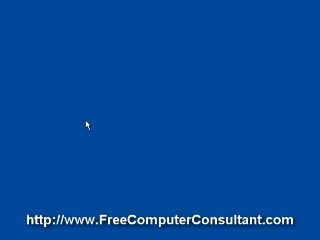